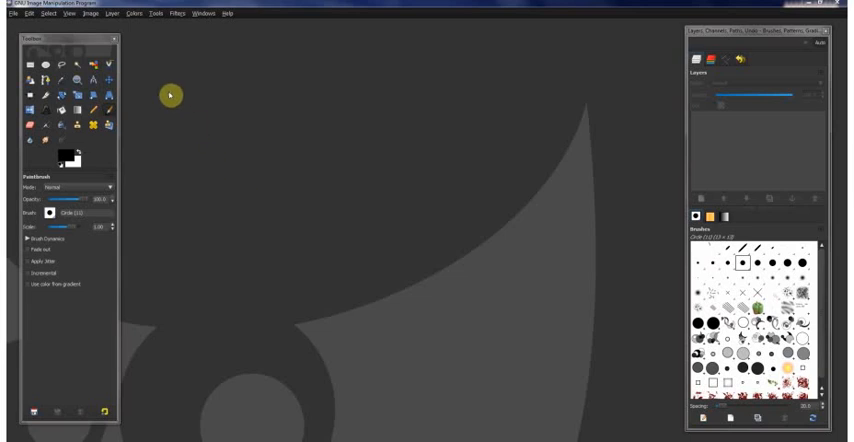
# - Create a new blank white image of 500×500 pixels
pyautogui.click(12, 14)
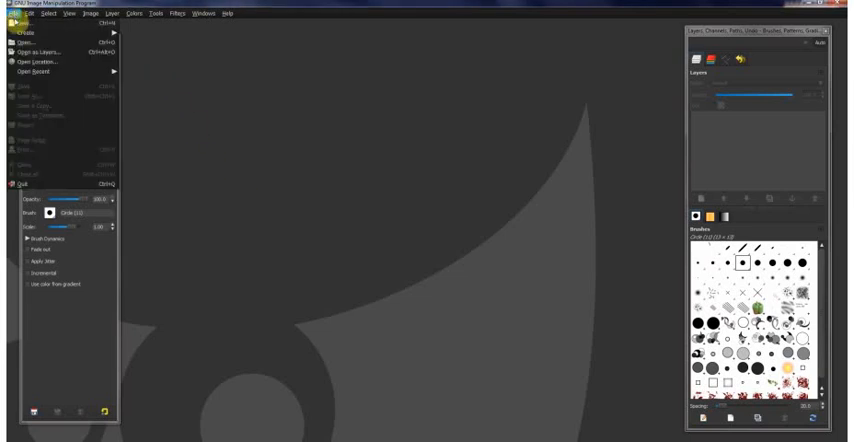
pyautogui.click(28, 32)
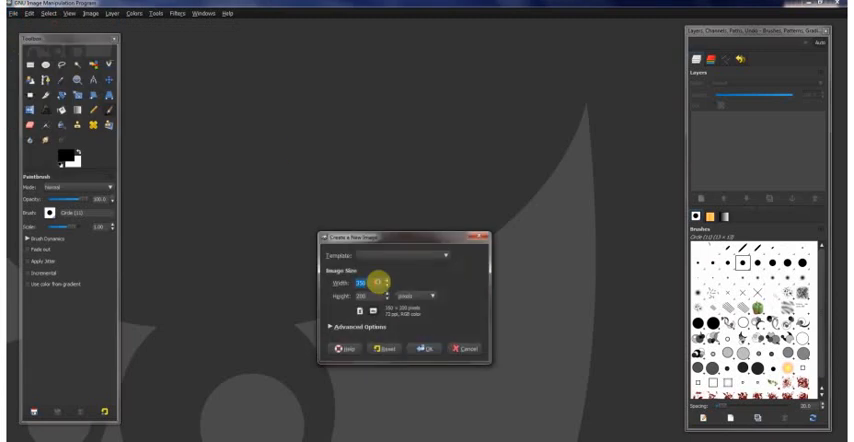
pyautogui.write('500')
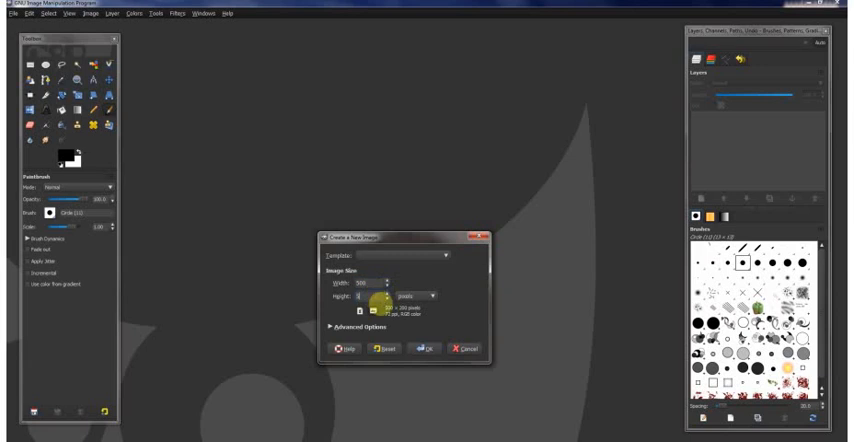
pyautogui.click(422, 348)
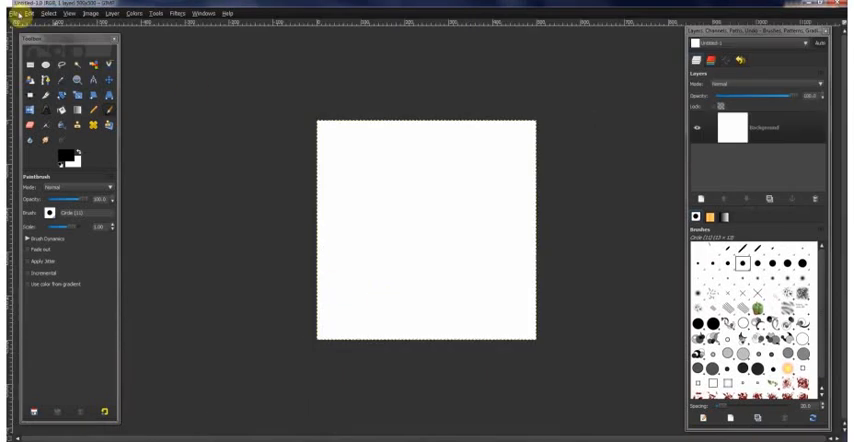
# - Open the soccer ball photo as its own layer on the canvas
pyautogui.click(8, 12)
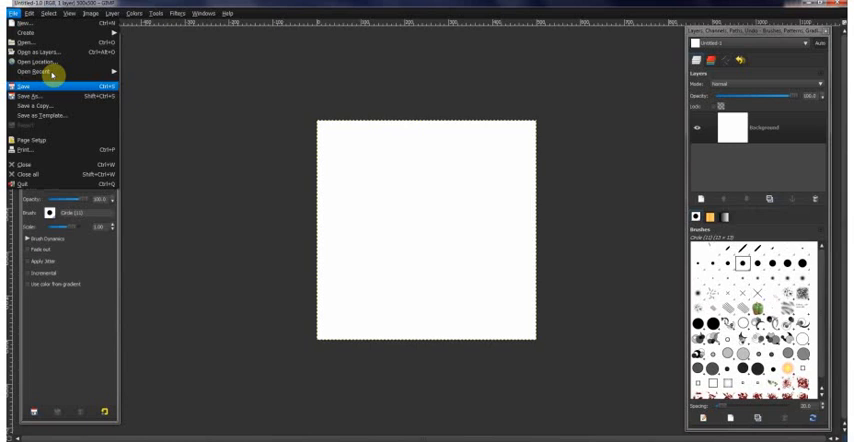
pyautogui.click(24, 44)
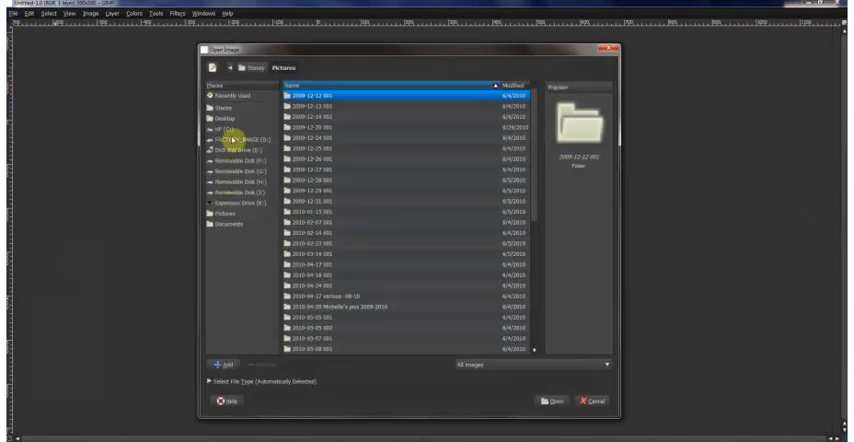
pyautogui.click(224, 120)
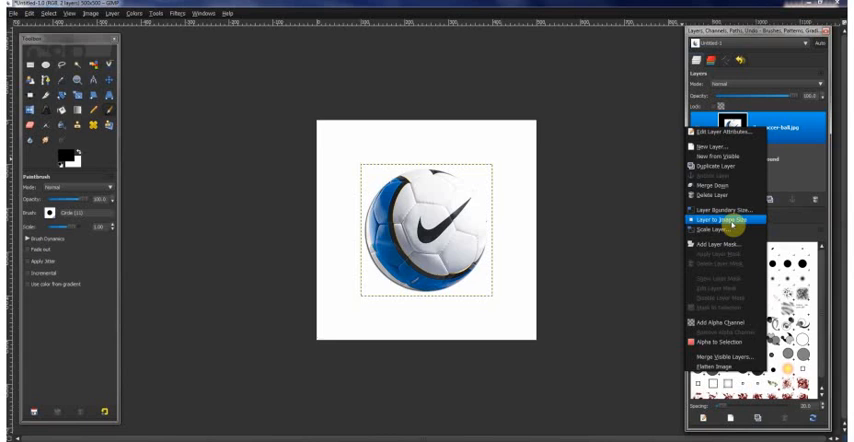
# - Add a new transparent layer for the splatter brush marks over the ball
pyautogui.click(716, 216)
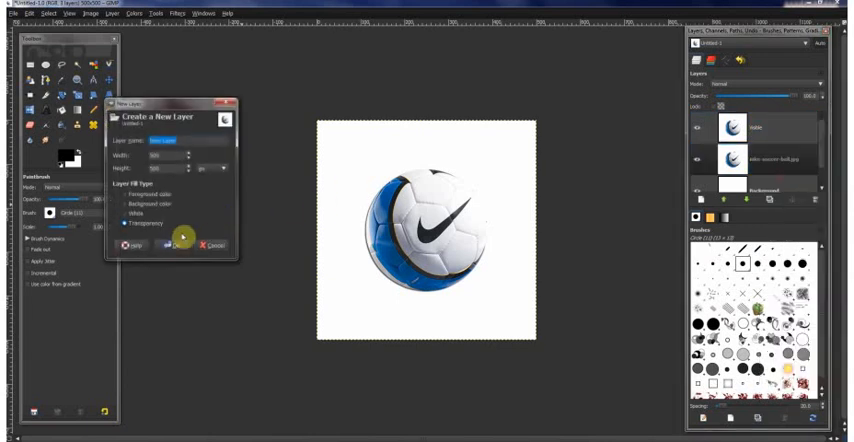
pyautogui.click(168, 244)
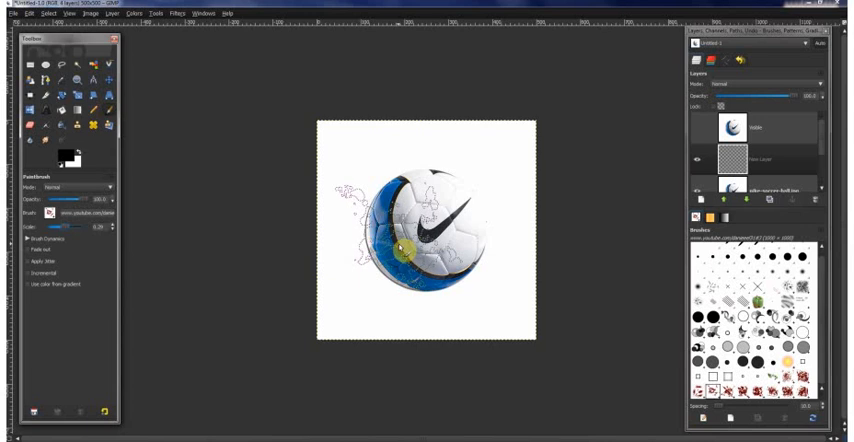
# - Turn the splatter layer's marks into a selection via Alpha to Selection
pyautogui.click(404, 250)
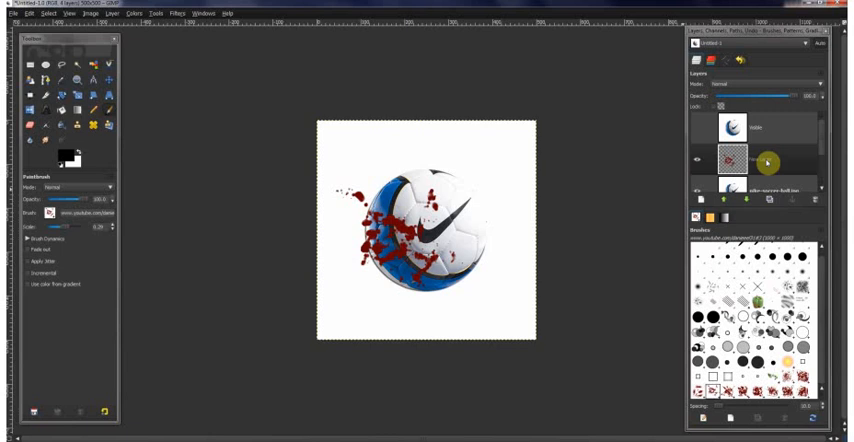
pyautogui.rightClick(740, 164)
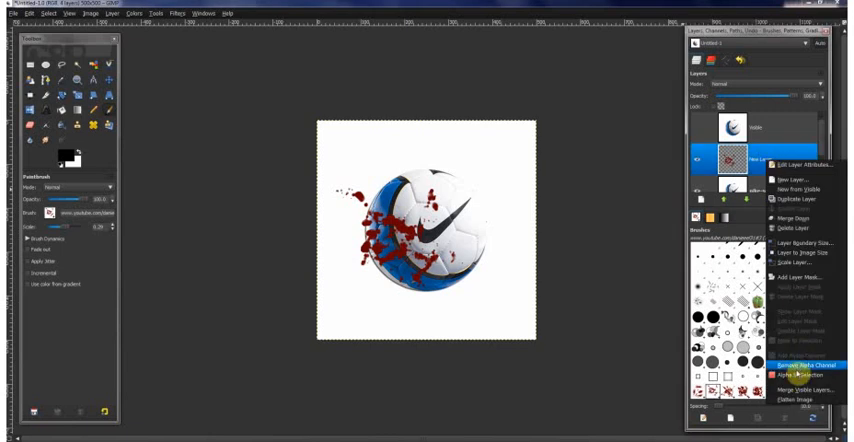
pyautogui.moveTo(800, 376)
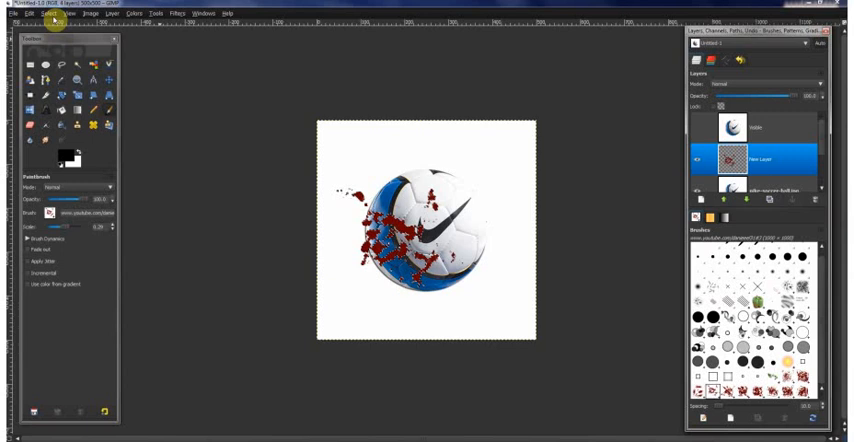
pyautogui.click(56, 12)
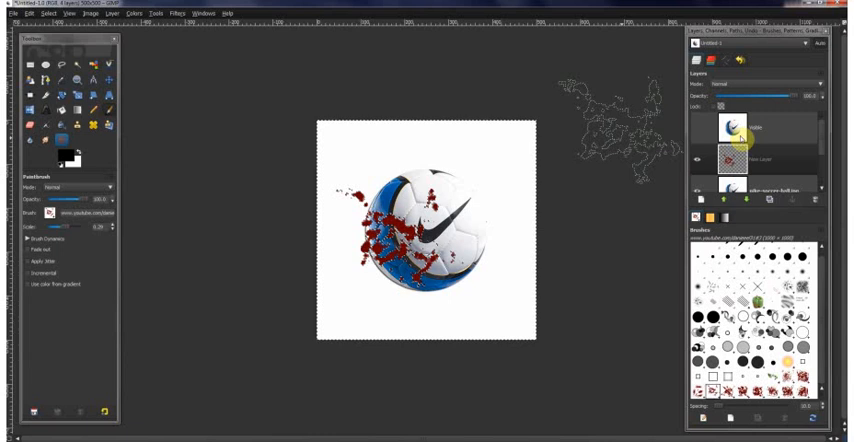
# - Add a layer mask to the soccer ball layer from the splatter selection
pyautogui.click(744, 126)
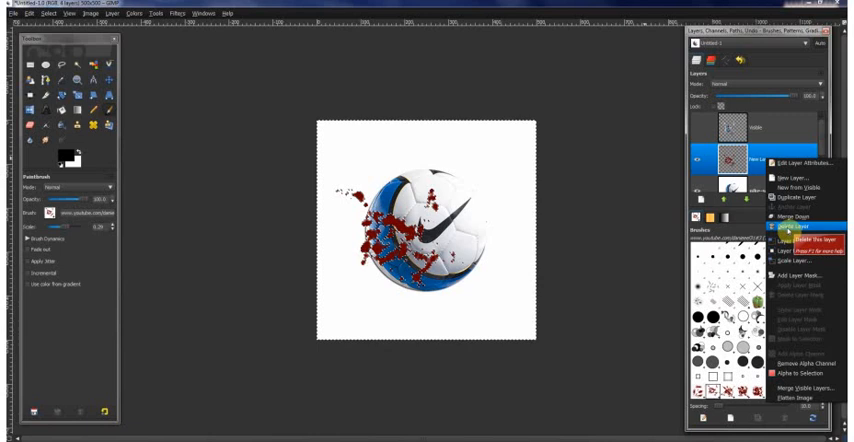
pyautogui.click(794, 228)
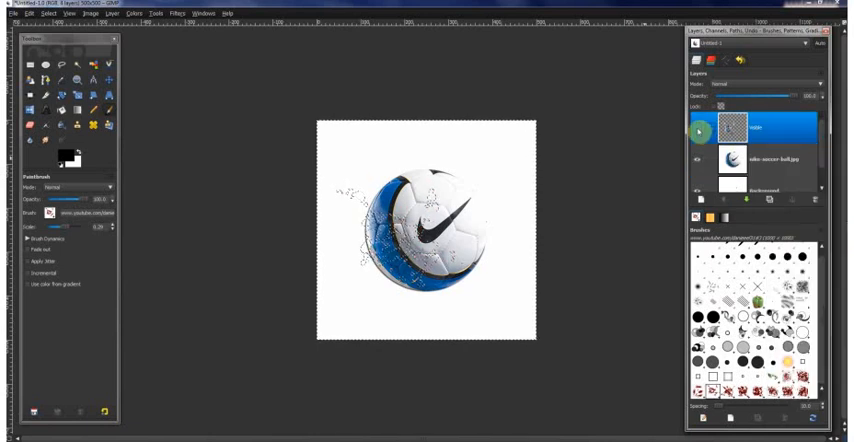
pyautogui.click(46, 12)
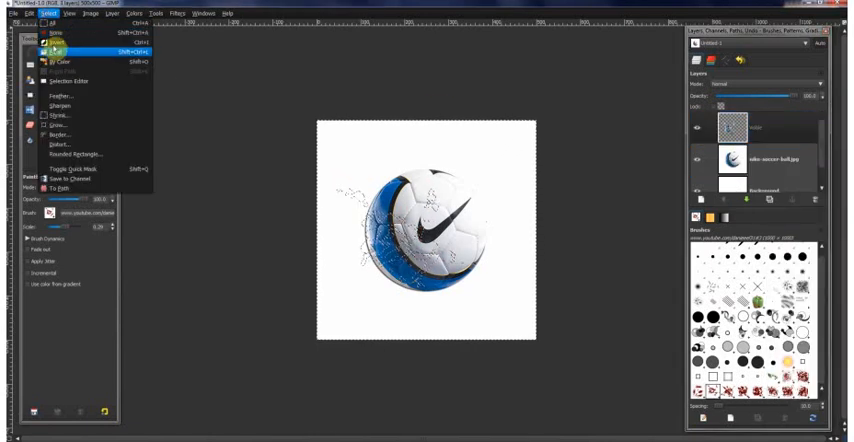